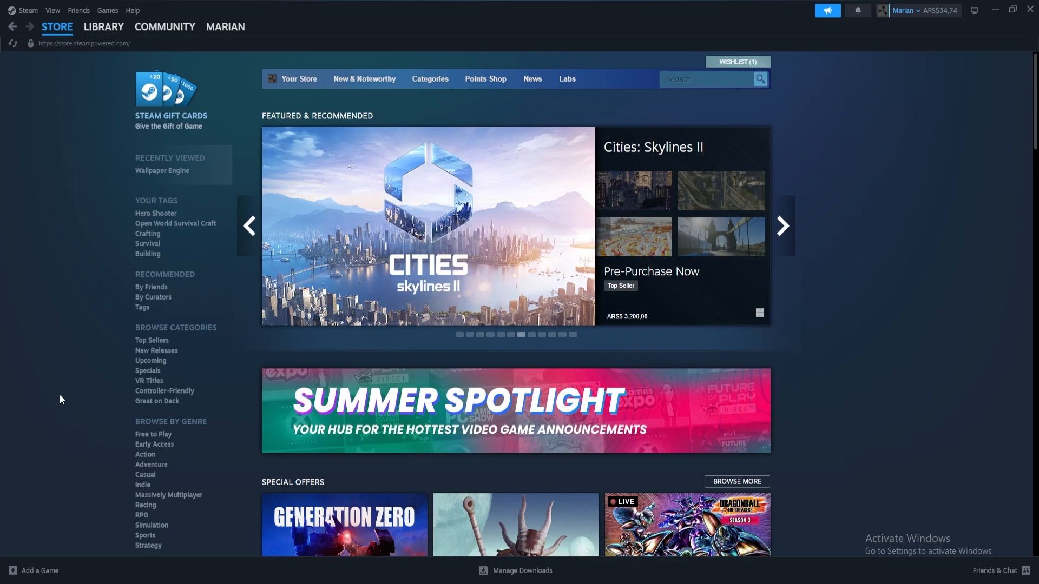
# Step: Go to your own Steam community profile and copy its page URL via the right-click menu
pyautogui.click(781, 226)
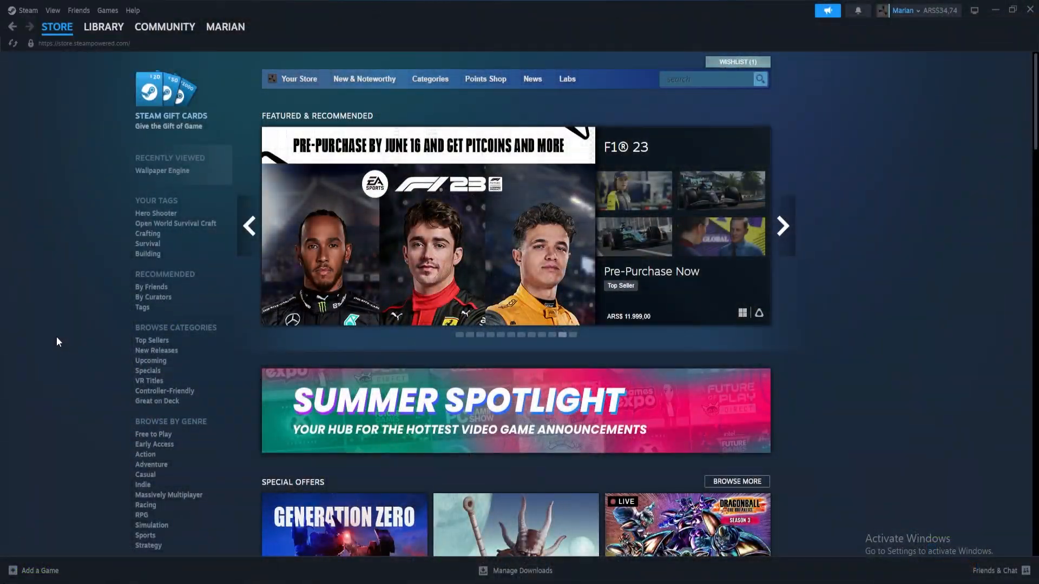
pyautogui.click(226, 26)
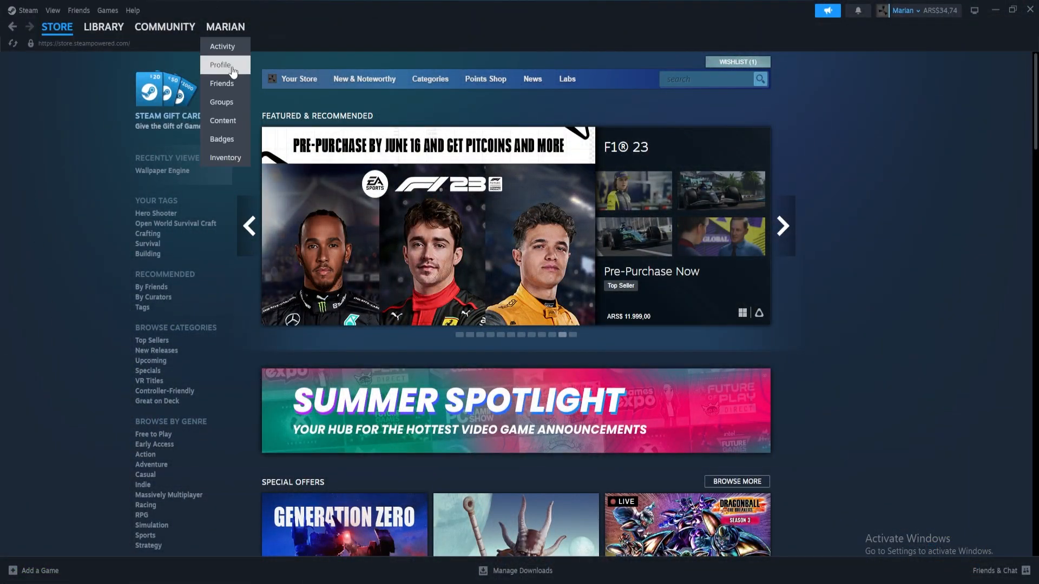
pyautogui.click(219, 65)
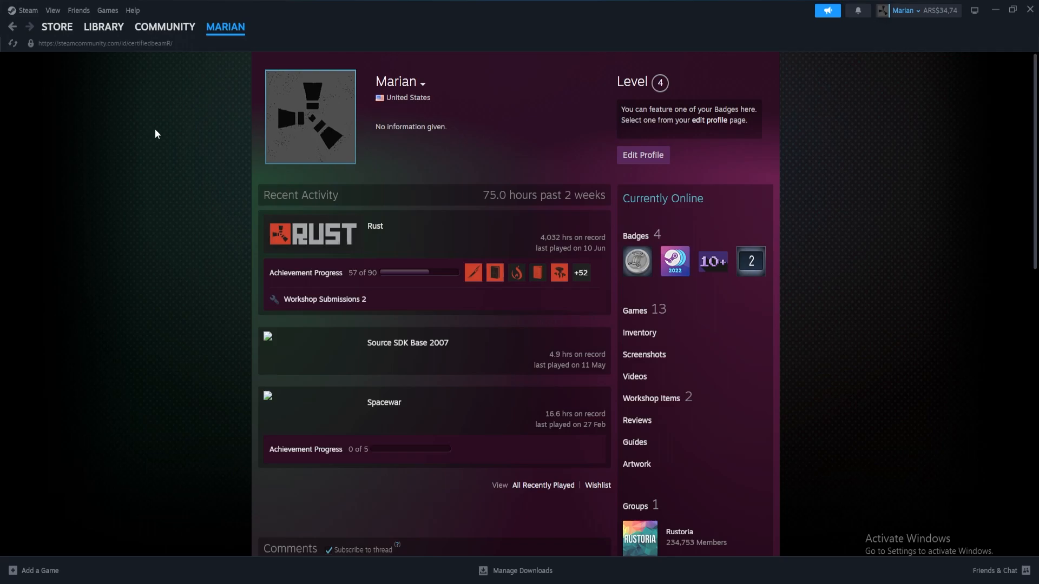
pyautogui.rightClick(155, 133)
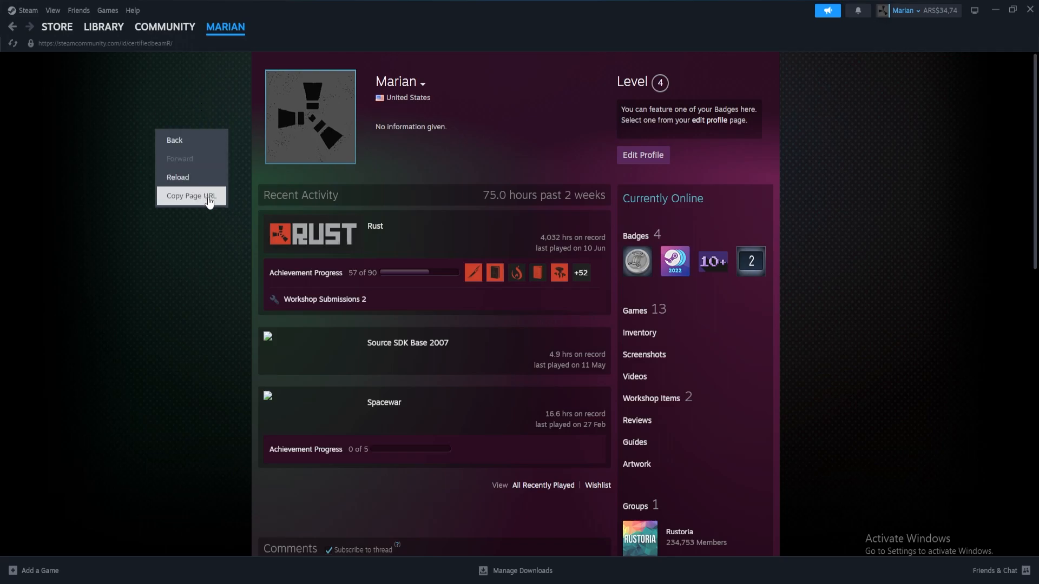
pyautogui.click(191, 196)
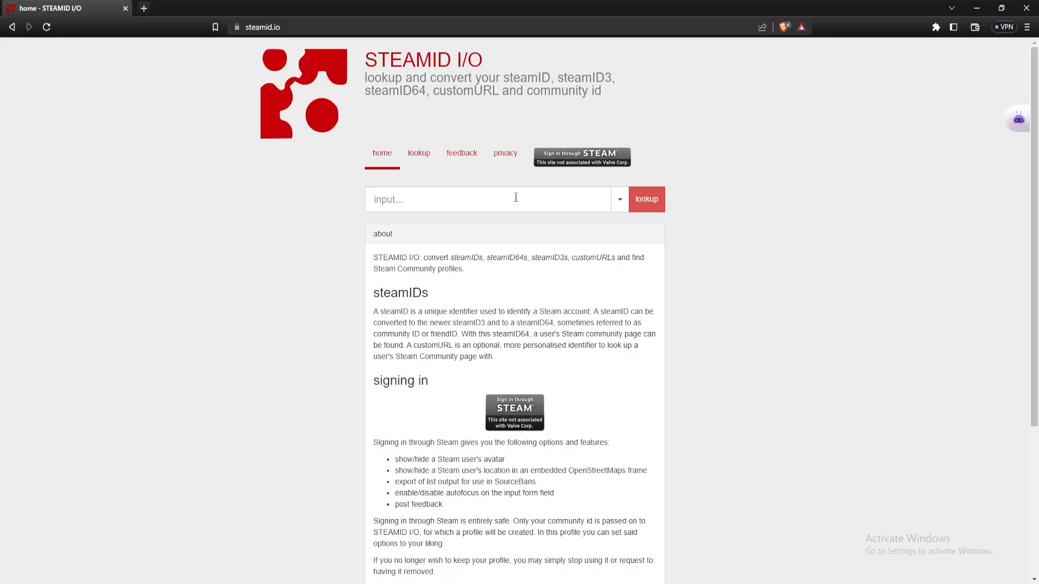
pyautogui.write('https://steamcommunity.com/id/certifiedbeamR/')
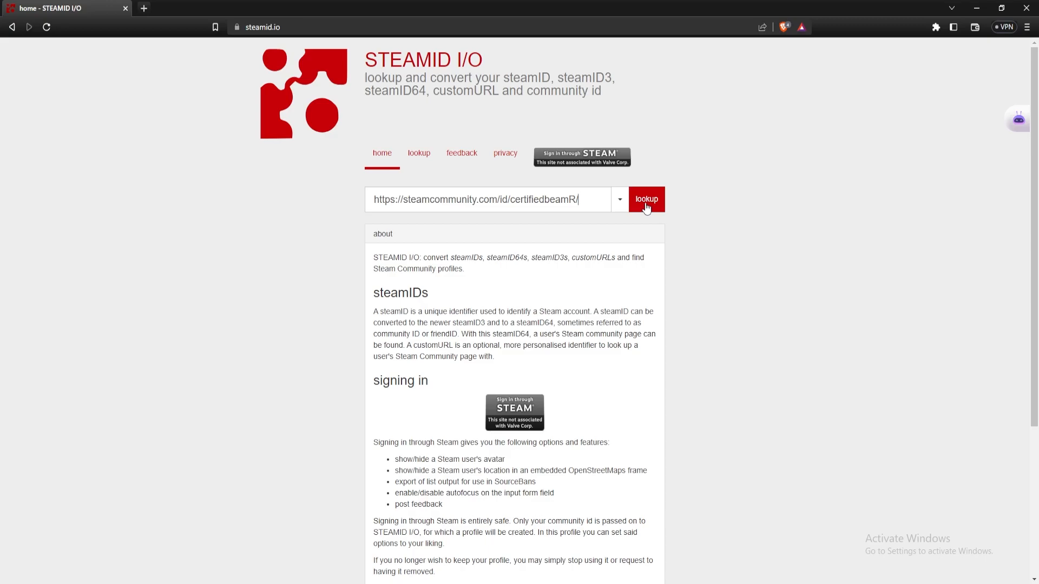
pyautogui.click(645, 199)
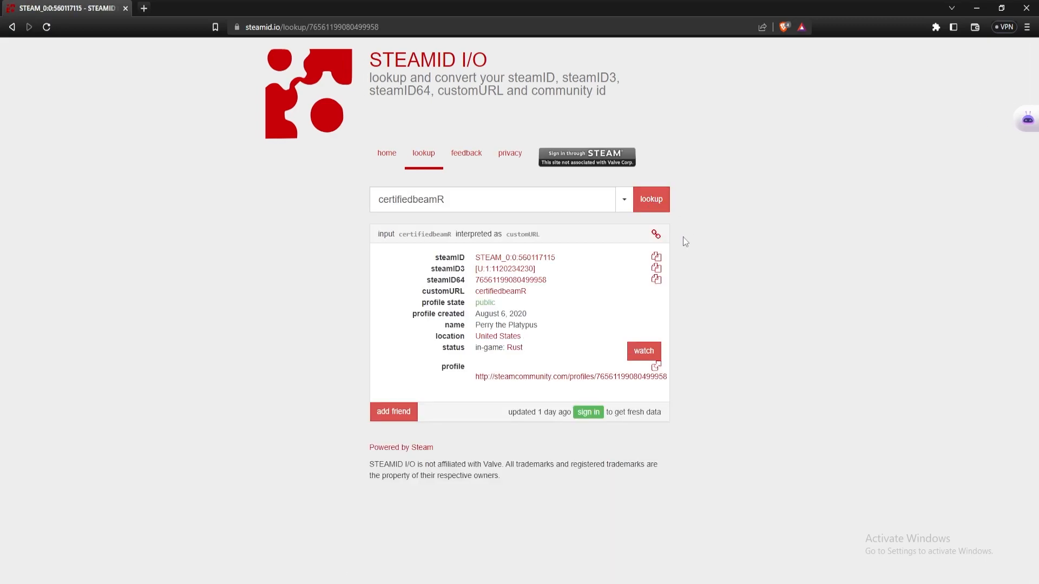
# Step: Copy the steamID64 value from the lookup results using its copy-to-clipboard icon
pyautogui.doubleClick(443, 279)
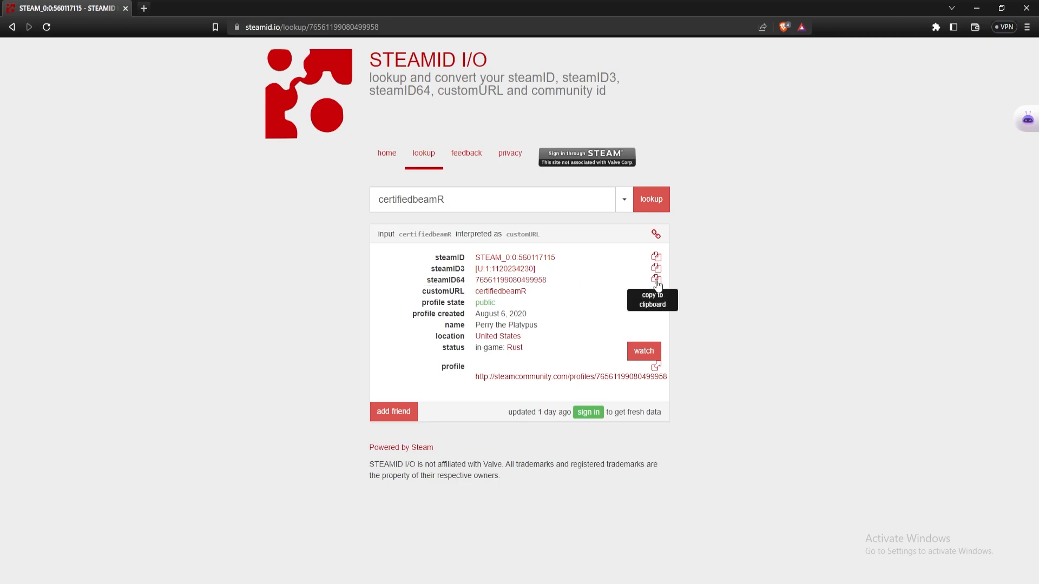
pyautogui.click(656, 280)
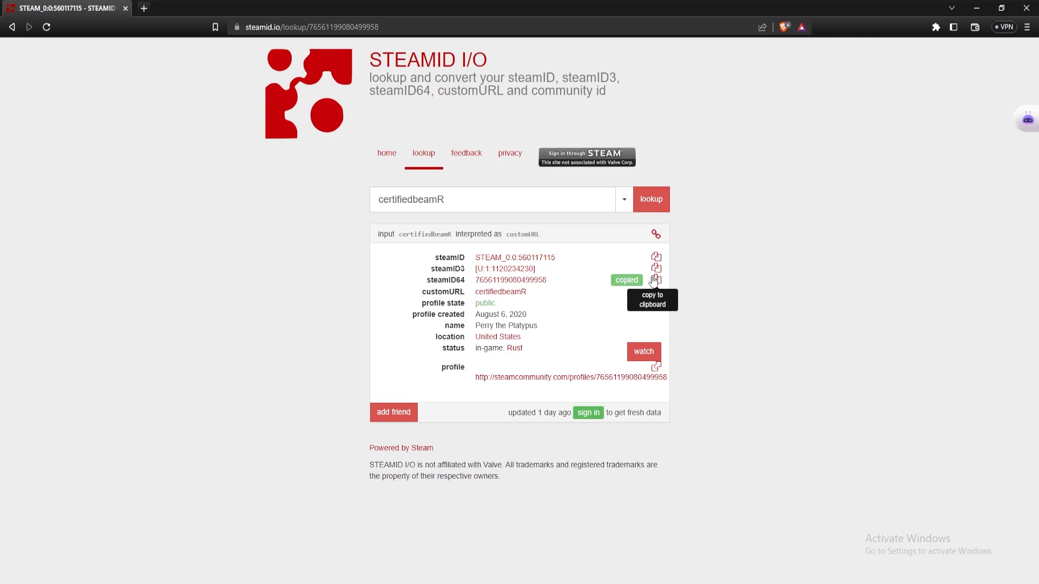
pyautogui.click(656, 279)
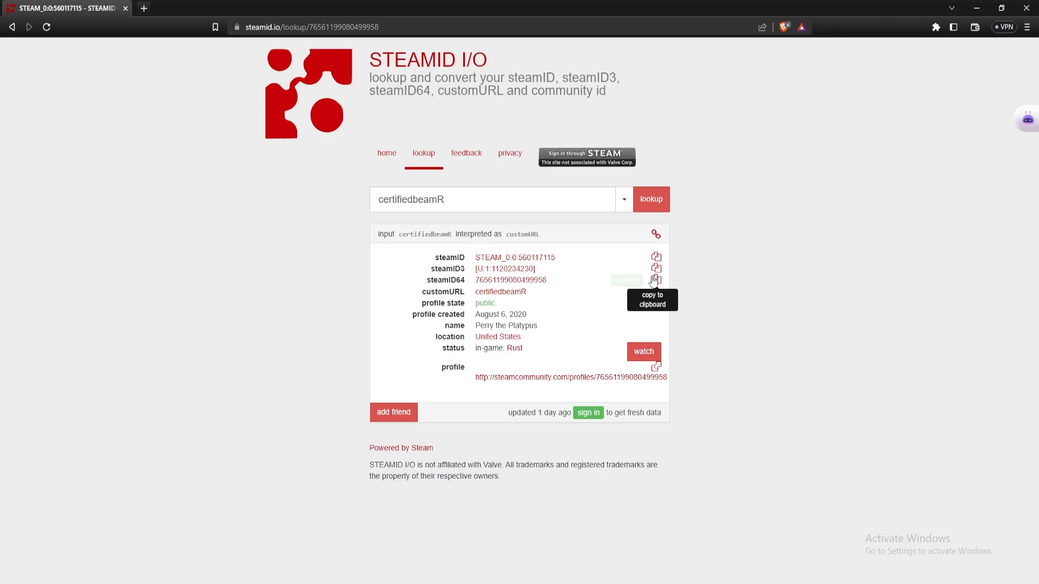
pyautogui.click(656, 279)
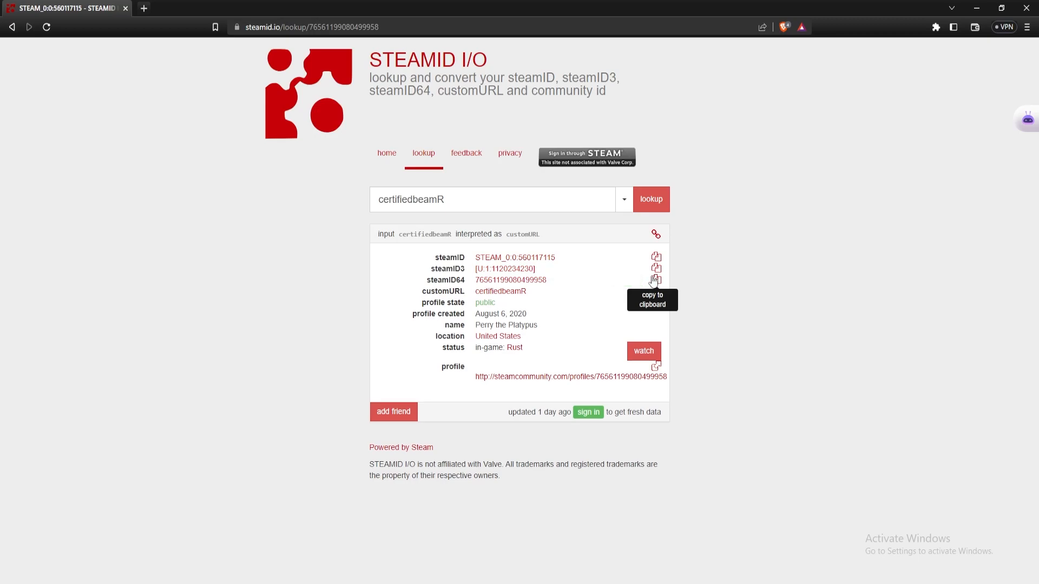